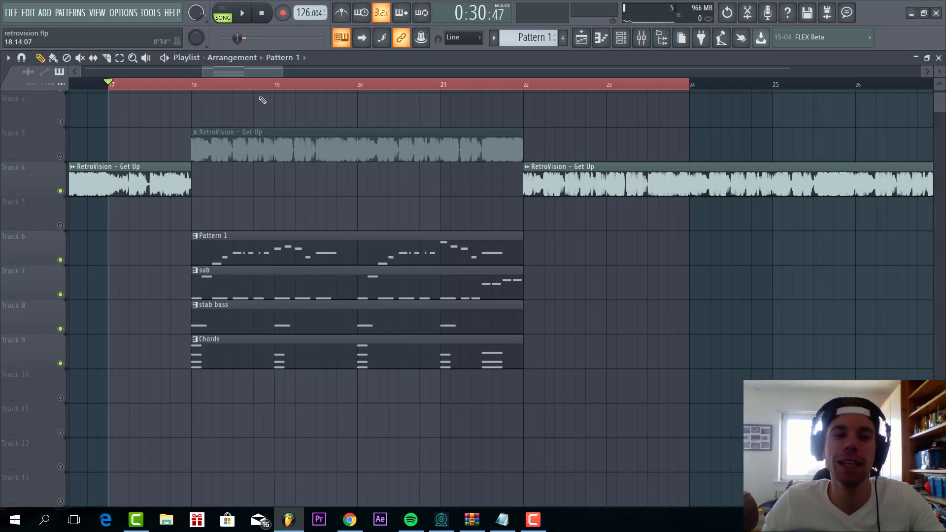
- Open the Serum synth instance from the lead channel in the Channel Rack
{"action": "left_click", "coordinate": [242, 12]}
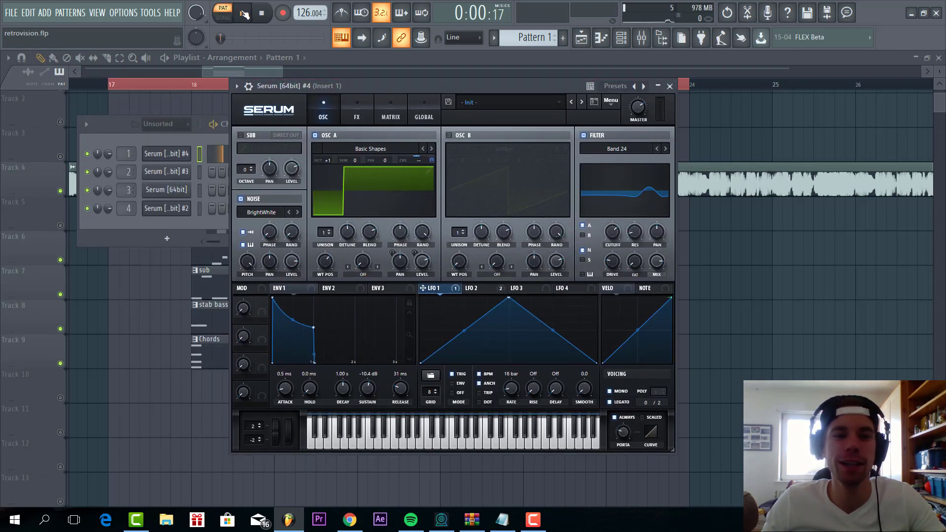
- Initialize the Serum preset, keeping OSC A on the Basic Shapes square wave
{"action": "left_click", "coordinate": [610, 100]}
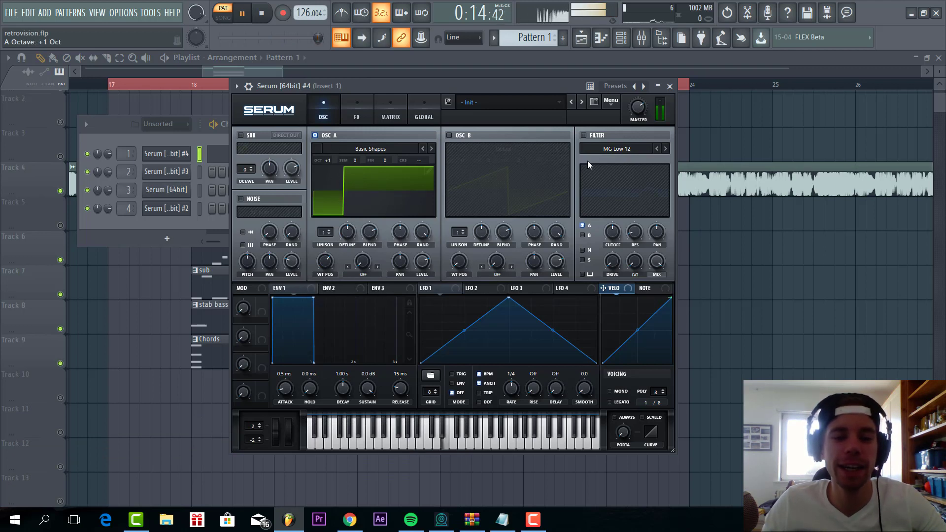
- Enable the Serum filter, set it to Normal > Band 24, and adjust a filter knob
{"action": "left_click", "coordinate": [664, 149]}
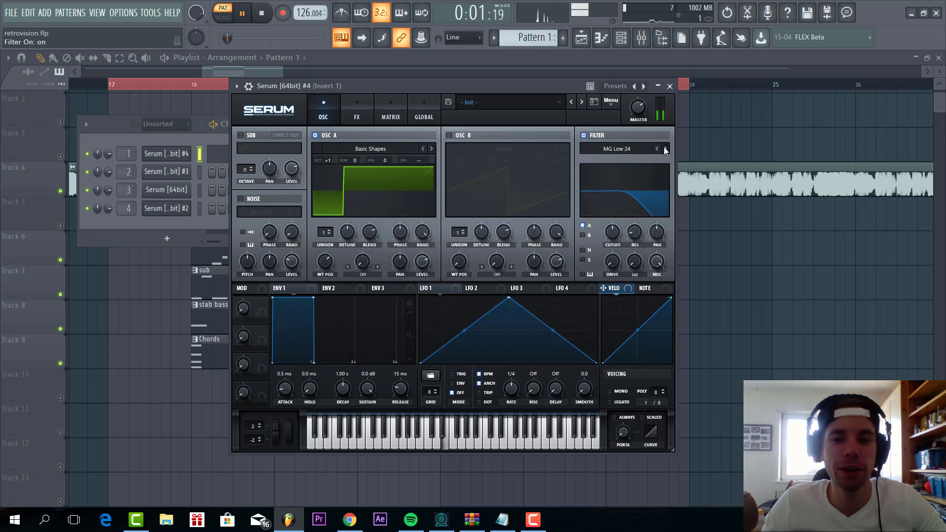
{"action": "left_click", "coordinate": [664, 148]}
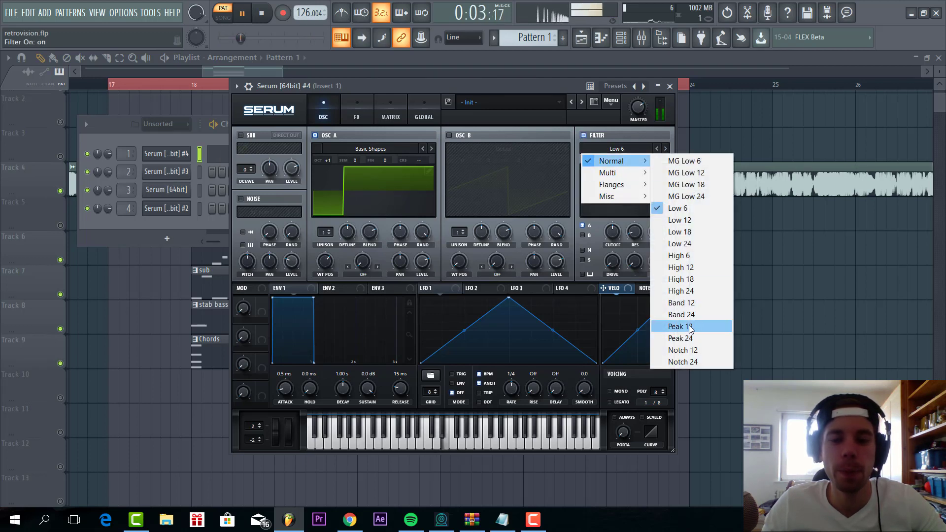
{"action": "left_click", "coordinate": [680, 314]}
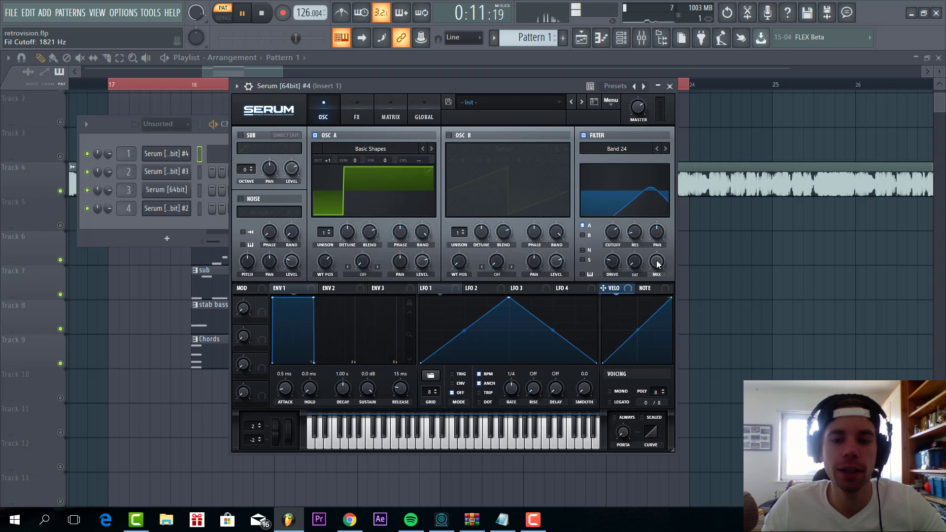
{"action": "left_click_drag", "start_coordinate": [657, 260], "coordinate": [657, 271]}
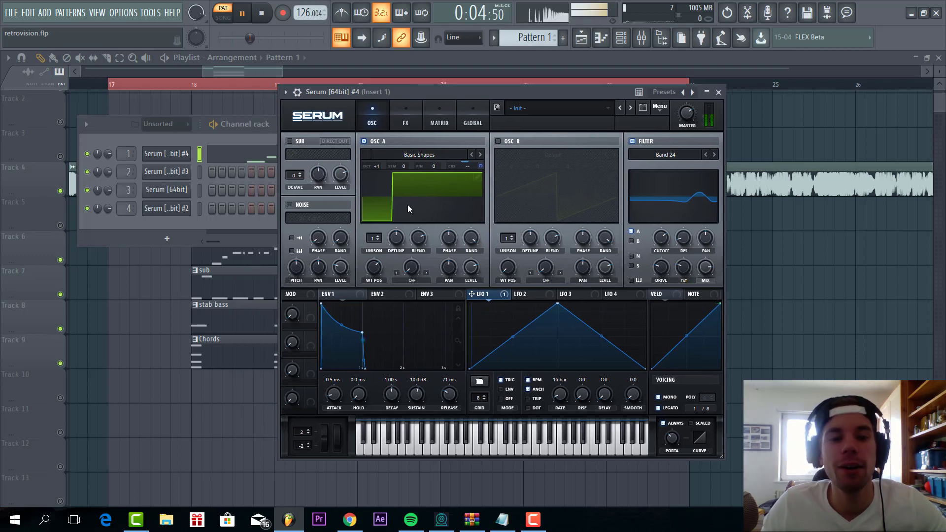
- Enable Hyper/Dimension at 70% hyper mix and ~48% size, and add a distortion
{"action": "left_click", "coordinate": [405, 115]}
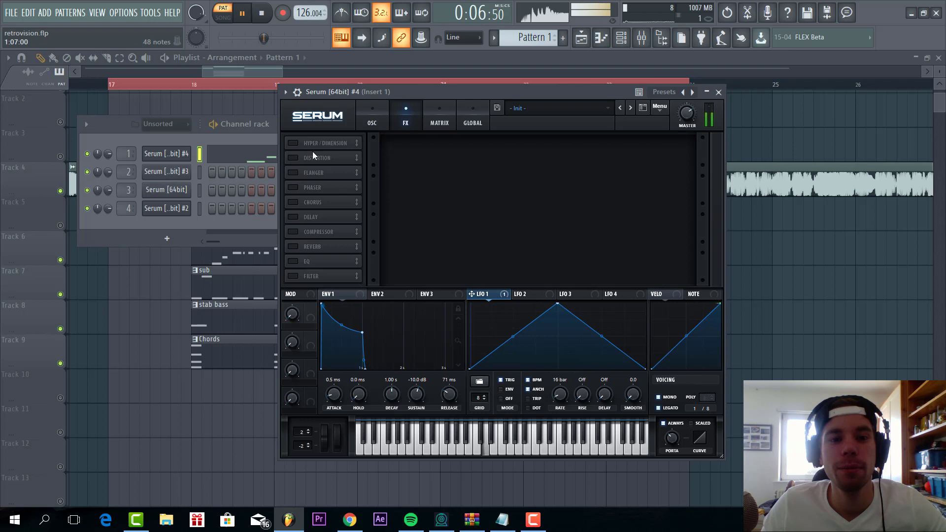
{"action": "left_click", "coordinate": [292, 143]}
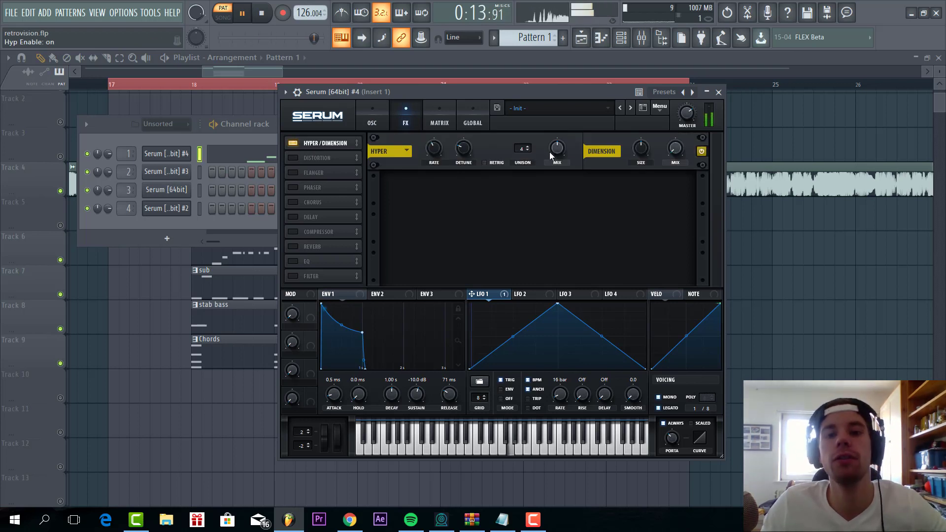
{"action": "left_click_drag", "start_coordinate": [555, 150], "coordinate": [555, 139]}
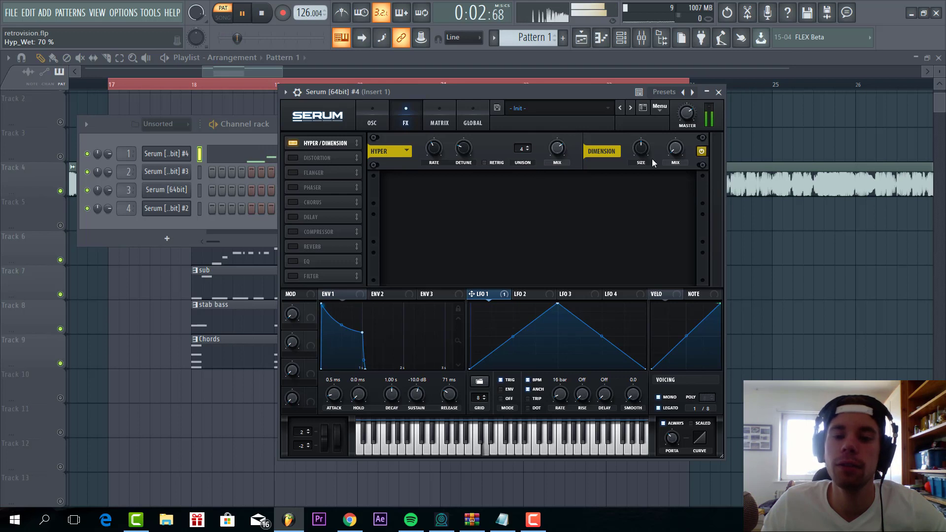
{"action": "left_click_drag", "start_coordinate": [675, 151], "coordinate": [675, 145]}
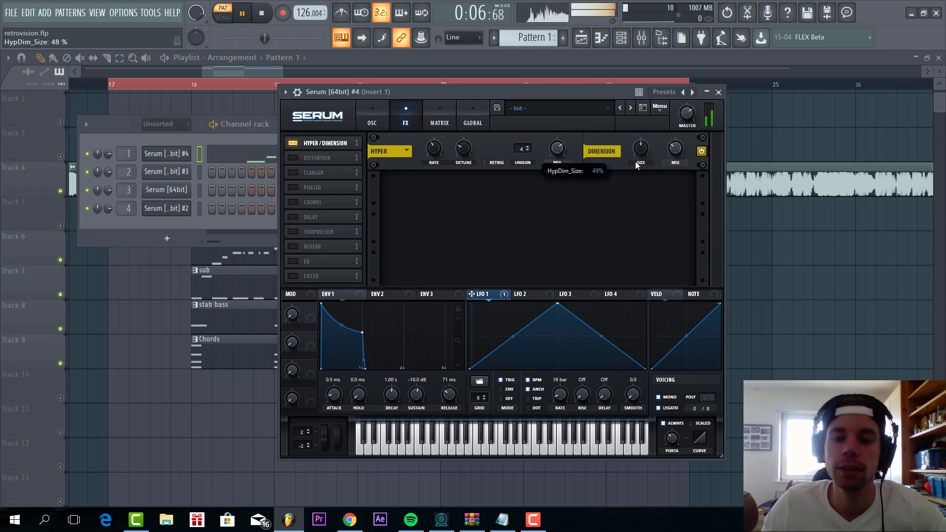
{"action": "left_click", "coordinate": [317, 158]}
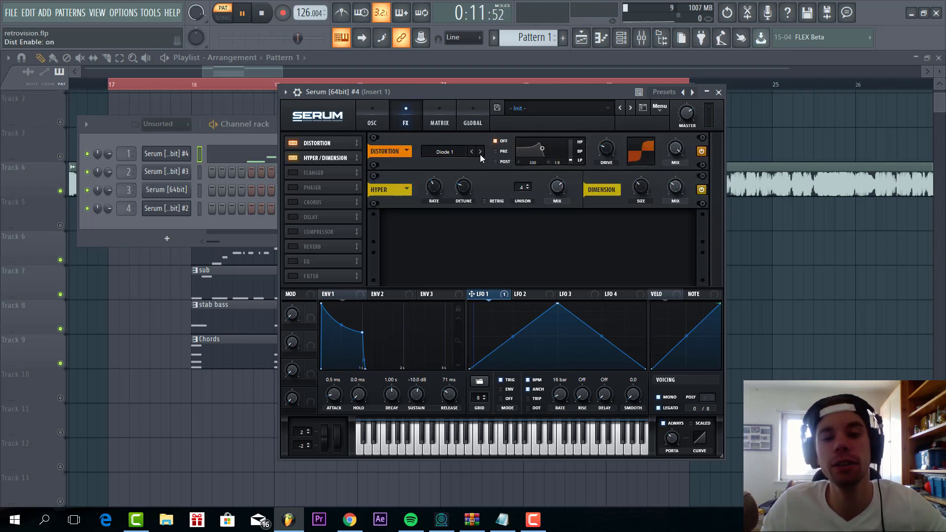
- Switch the distortion to Diode 2 and enable the Filter FX module
{"action": "left_click", "coordinate": [480, 150]}
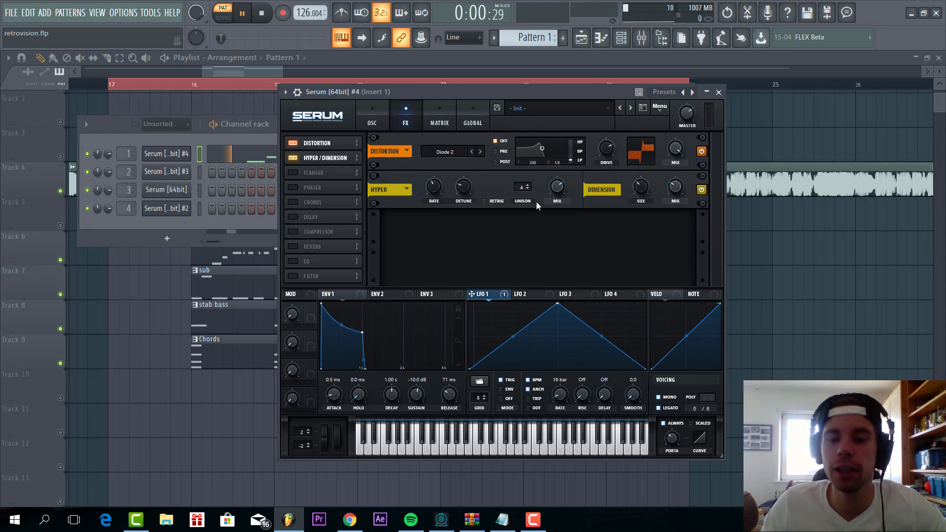
{"action": "left_click_drag", "start_coordinate": [605, 150], "coordinate": [605, 142]}
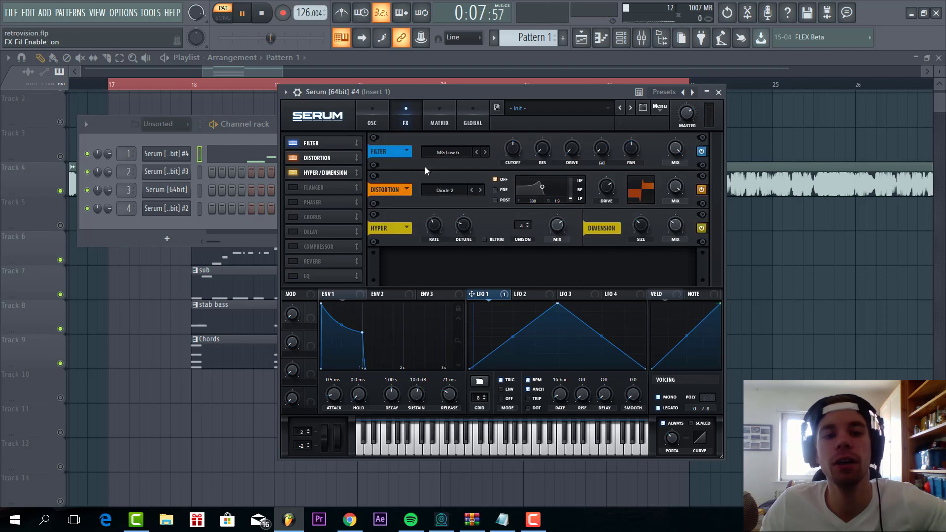
- Set the effects filter to Formant-I and adjust its Formant and Var knobs
{"action": "left_click", "coordinate": [450, 151]}
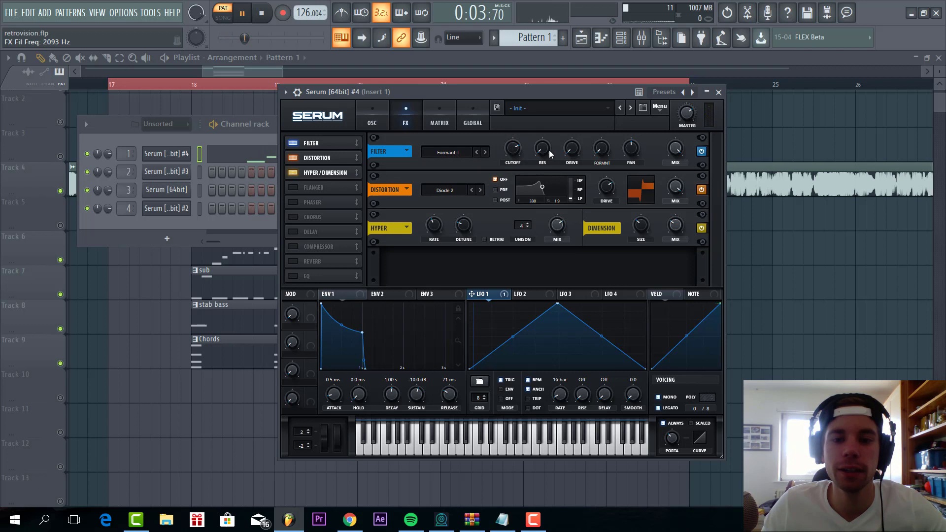
{"action": "left_click_drag", "start_coordinate": [571, 148], "coordinate": [571, 139]}
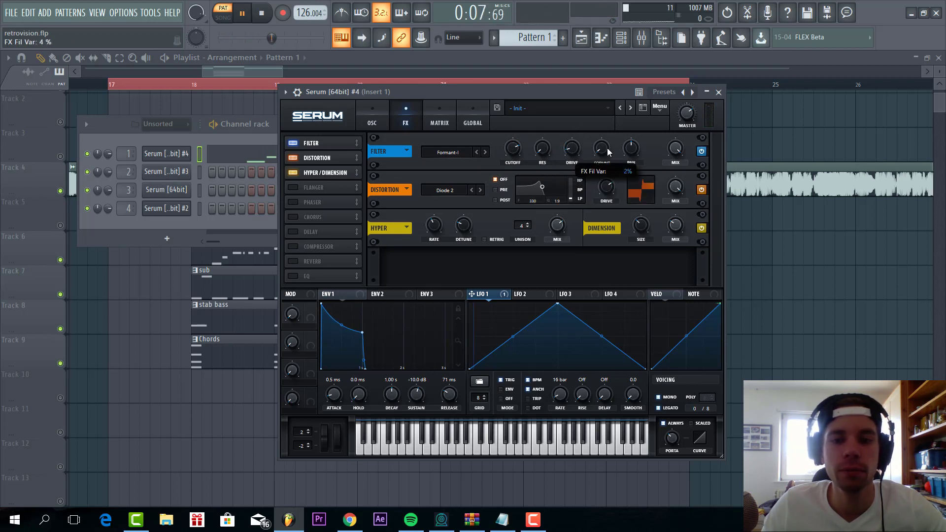
{"action": "left_click_drag", "start_coordinate": [602, 148], "coordinate": [603, 109]}
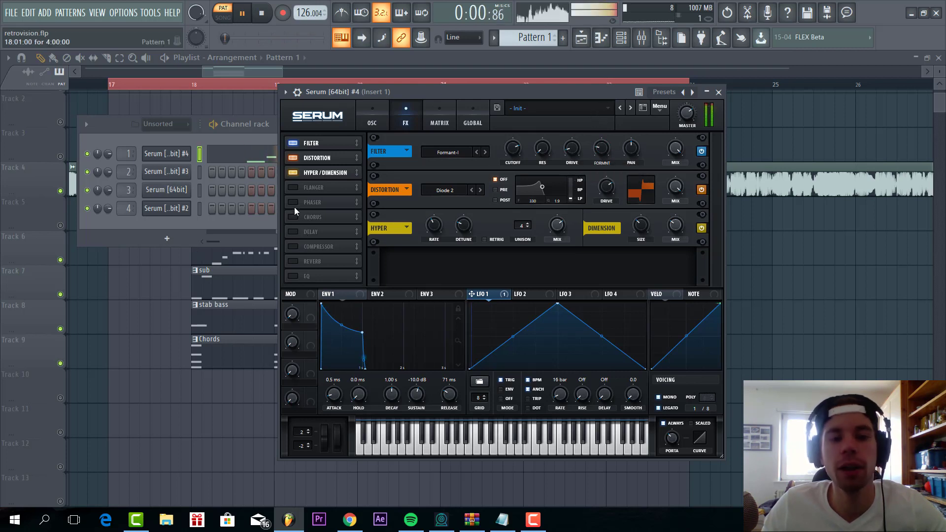
- Enable the Phaser and Delay modules in Serum's FX rack
{"action": "left_click", "coordinate": [291, 202]}
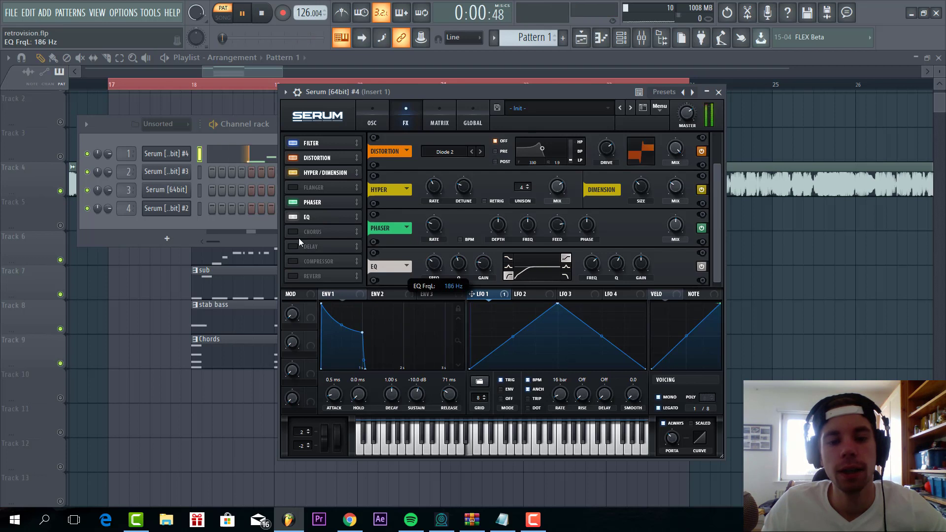
{"action": "left_click", "coordinate": [293, 246]}
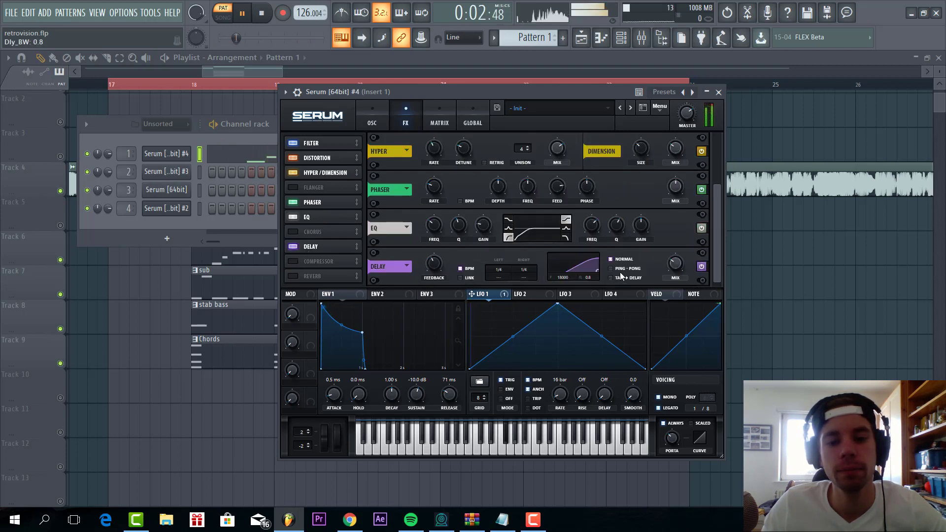
- Enable reverb, raise the compressor gain to about 11.9 dB, and close Serum
{"action": "left_click", "coordinate": [609, 268]}
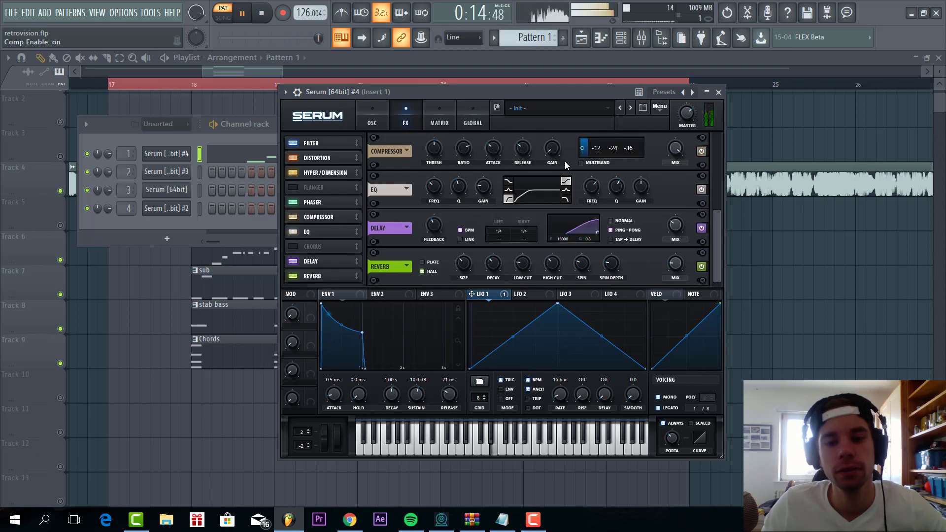
{"action": "left_click_drag", "start_coordinate": [550, 147], "coordinate": [551, 139]}
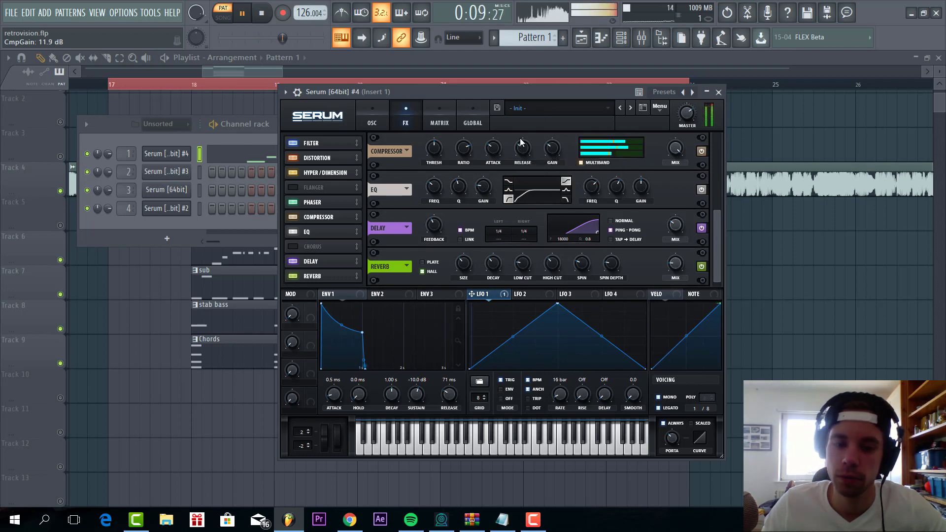
{"action": "left_click", "coordinate": [718, 92]}
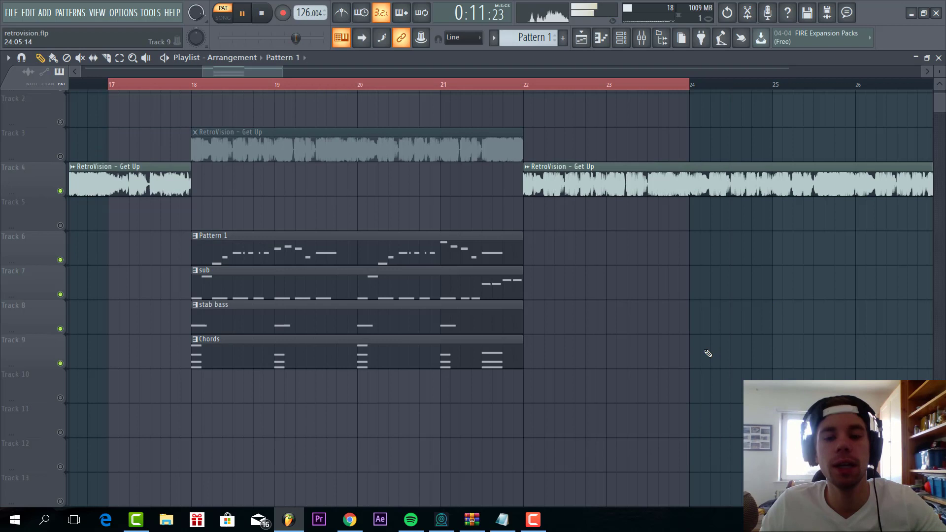